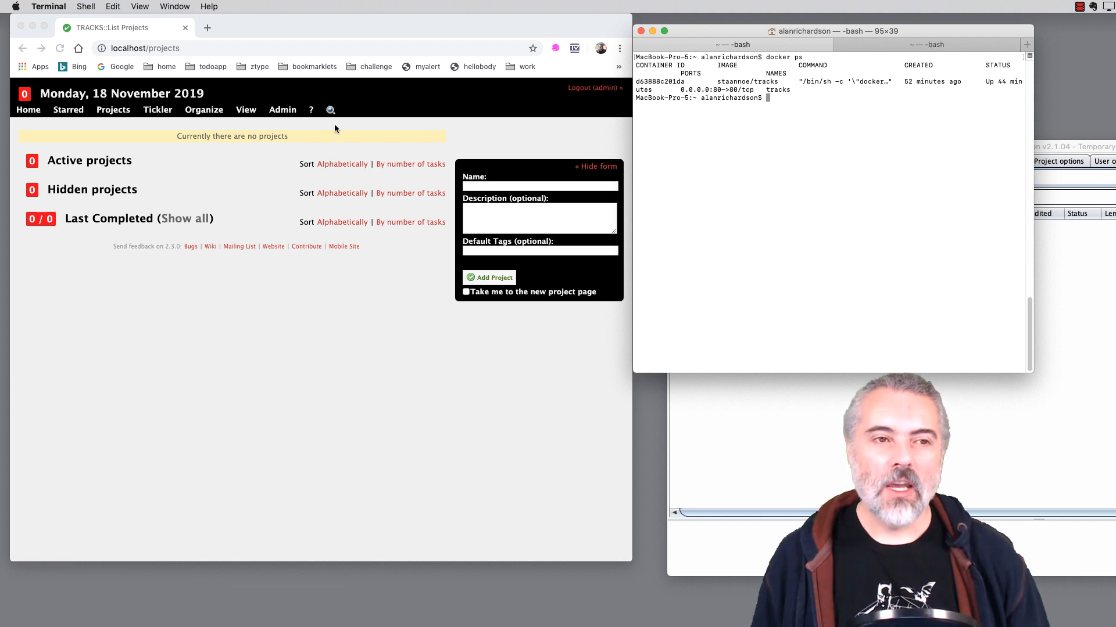
Clear the proxy HTTP history via Clear history, then move to the Tracks Tickler page.
left_click(204, 109)
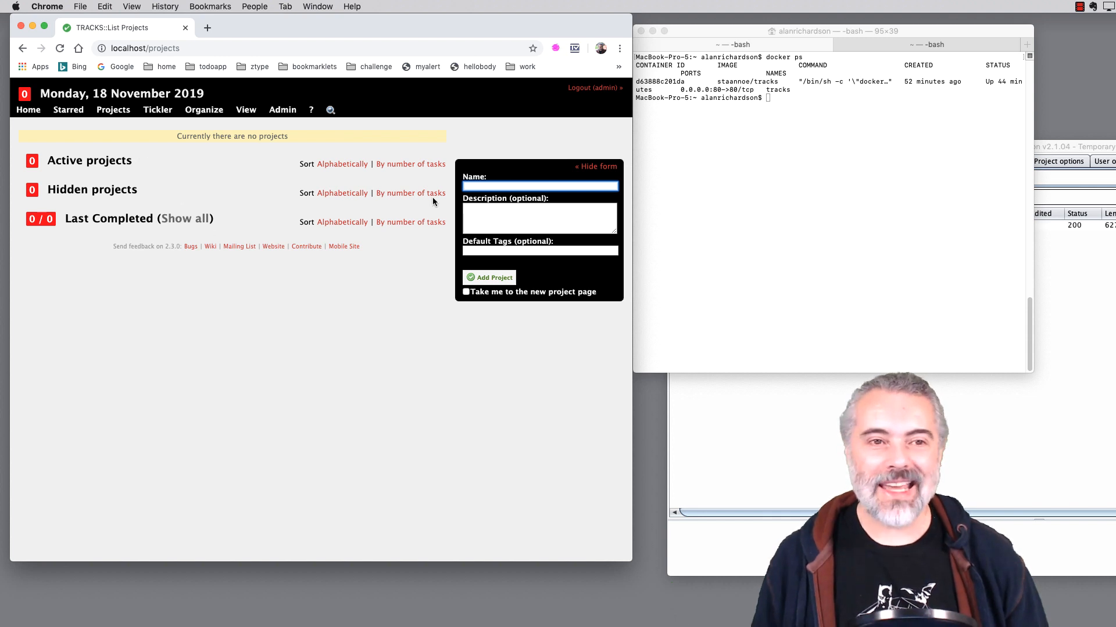
mouse_move(239, 179)
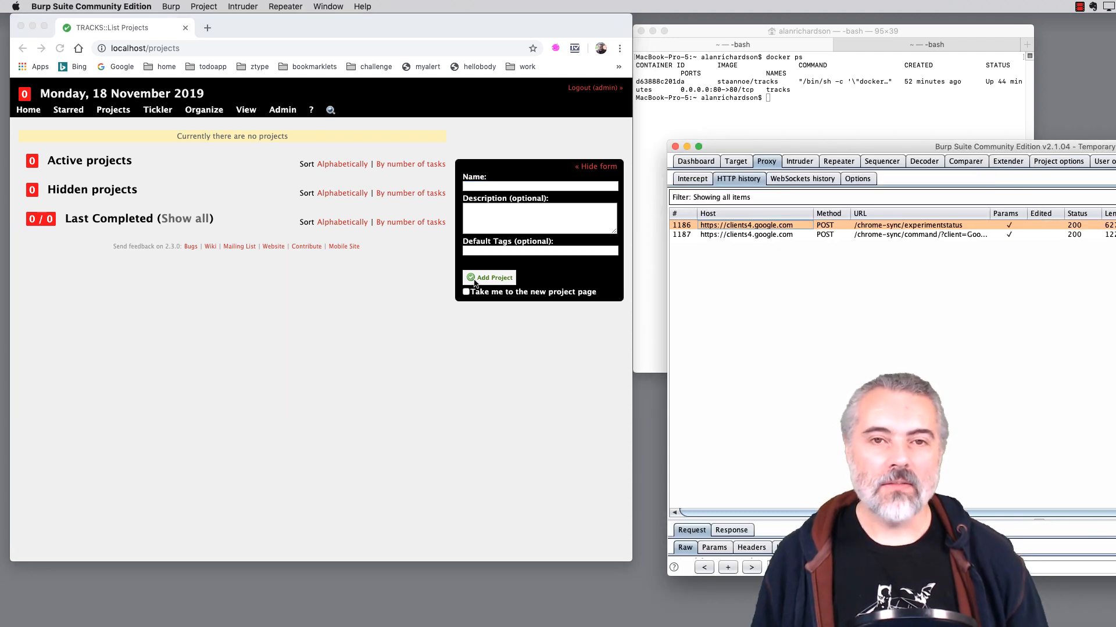
mouse_move(815, 259)
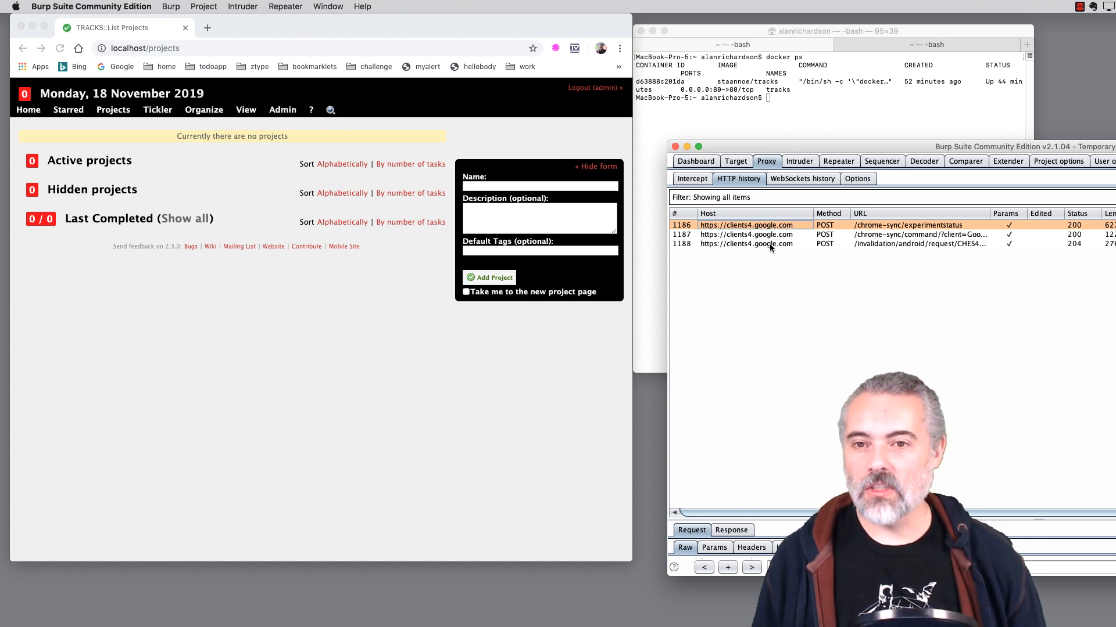
right_click(746, 243)
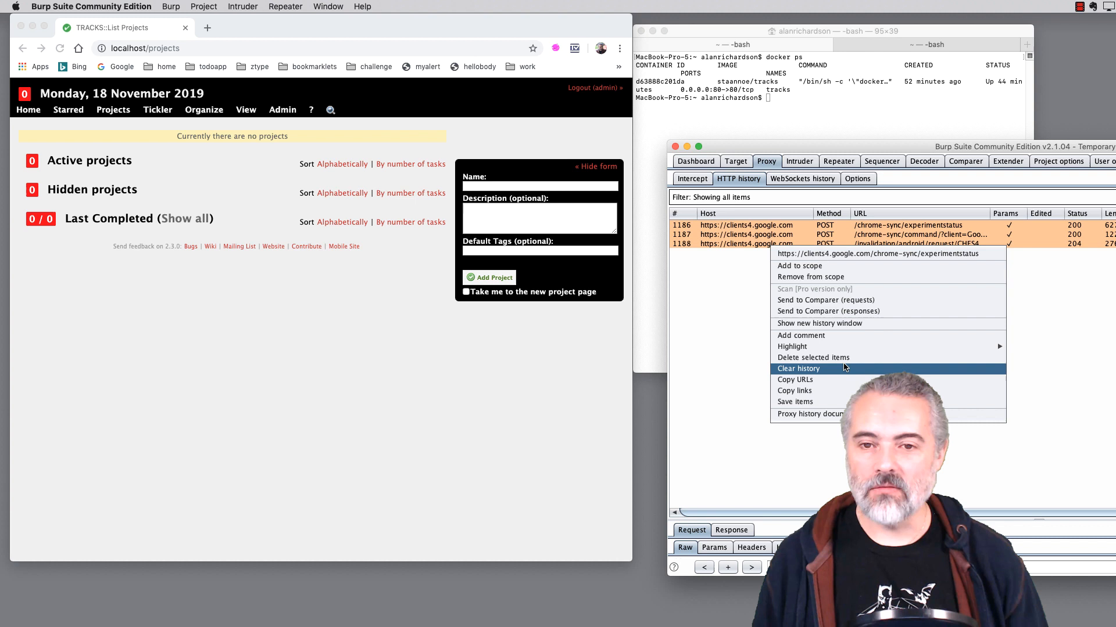
left_click(797, 368)
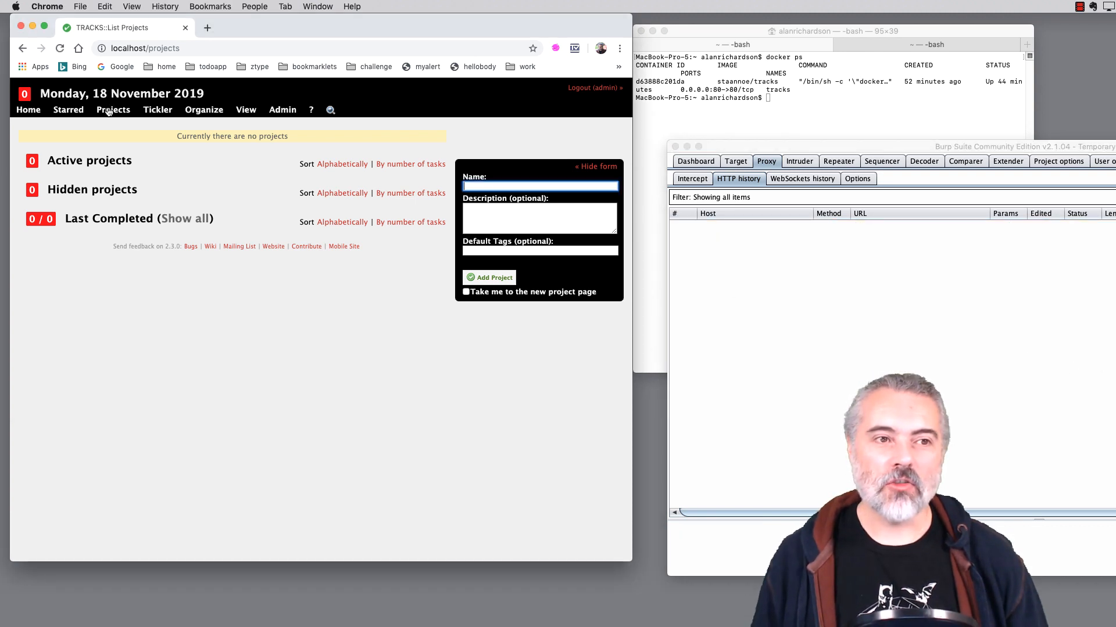
left_click(157, 109)
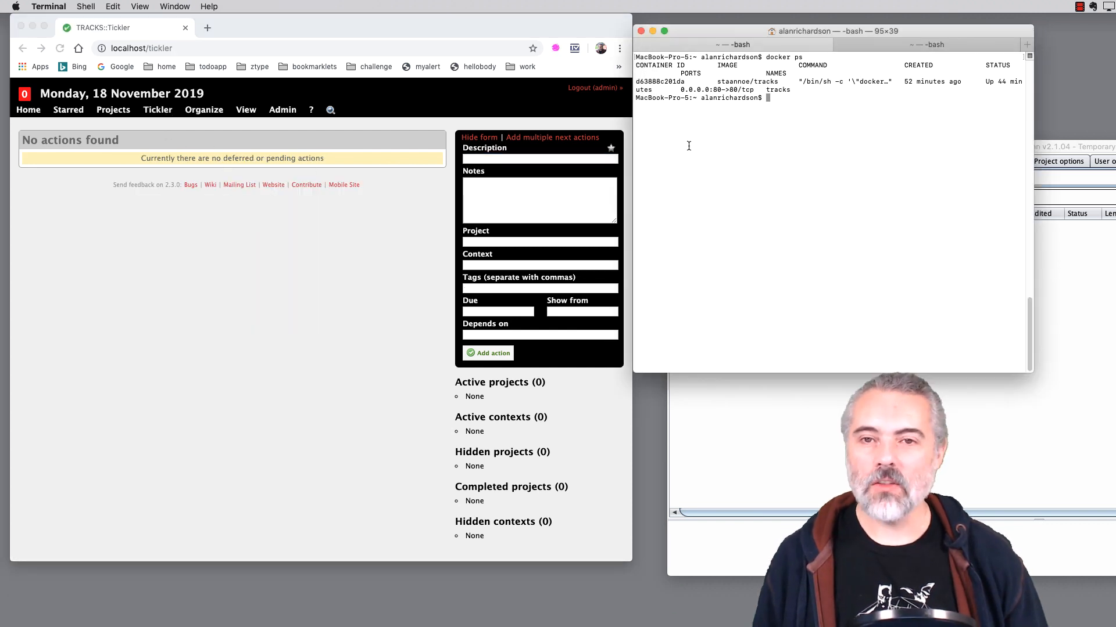
mouse_move(806, 139)
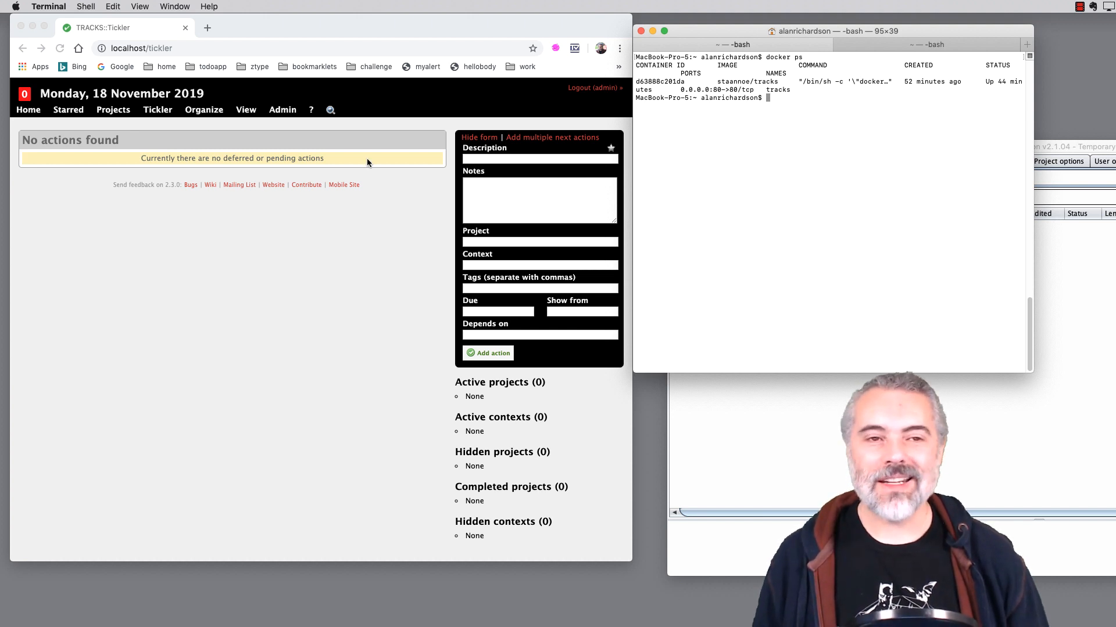
mouse_move(258, 251)
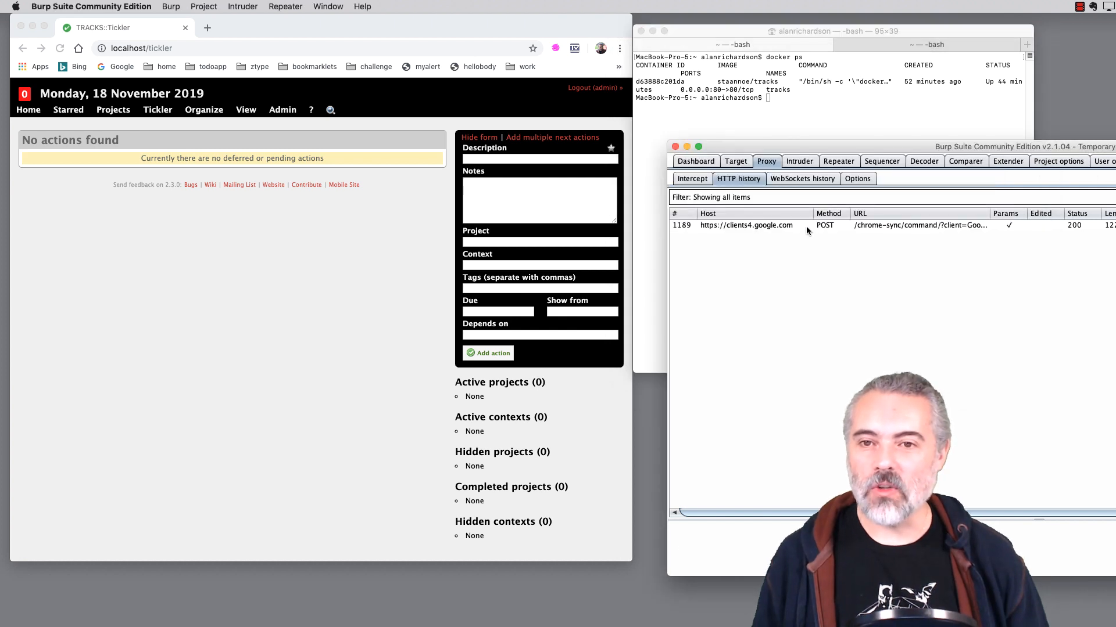
Clear the HTTP history again, removing the single captured Google request.
right_click(746, 224)
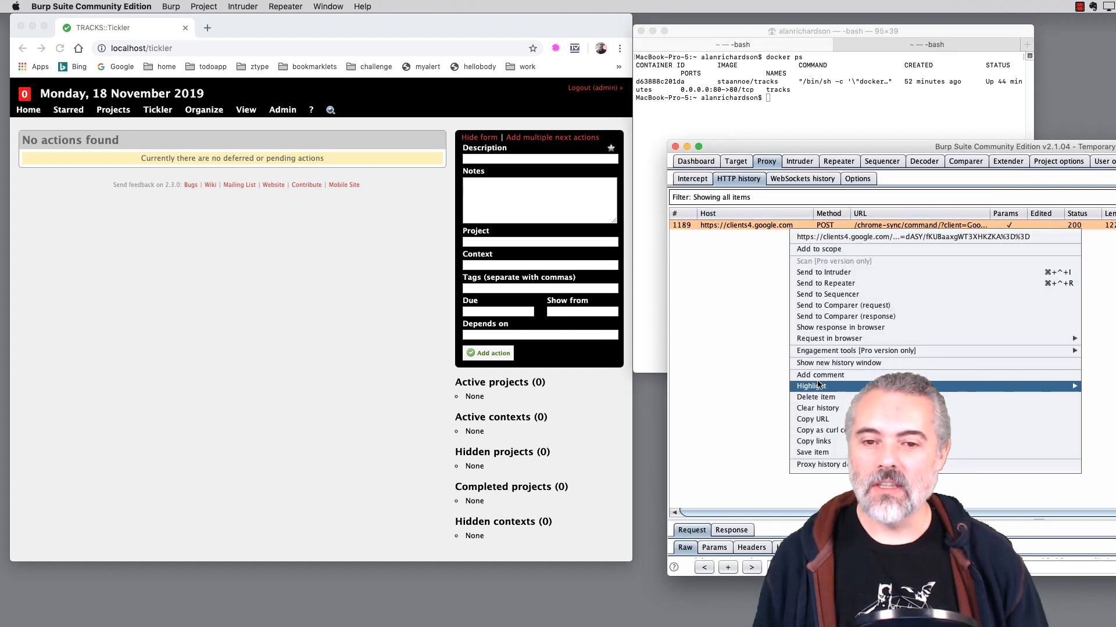
left_click(816, 397)
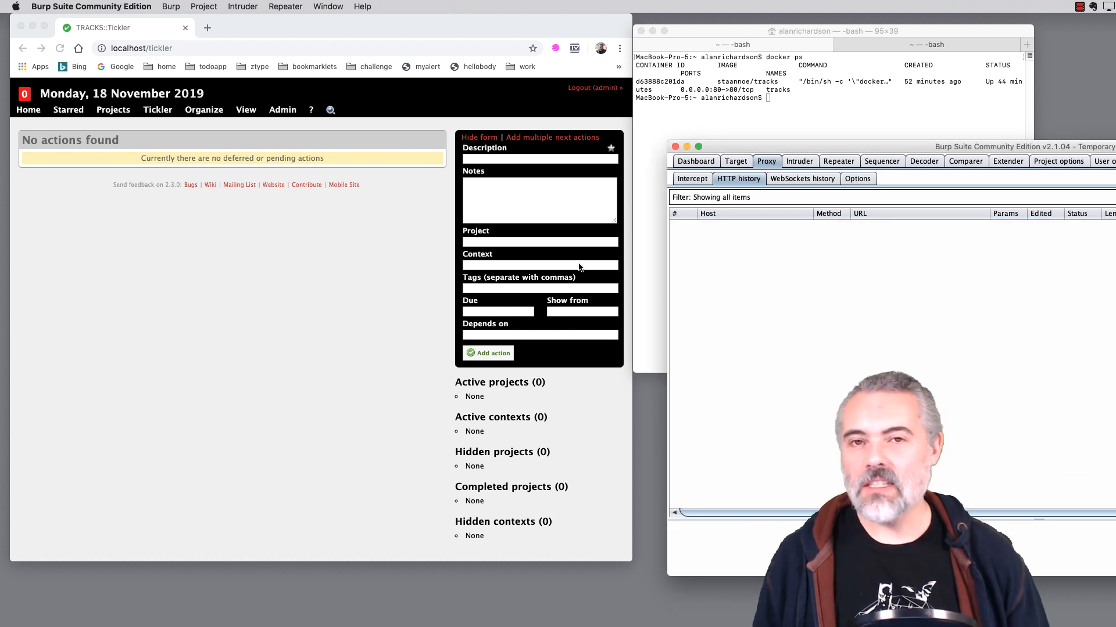
mouse_move(299, 323)
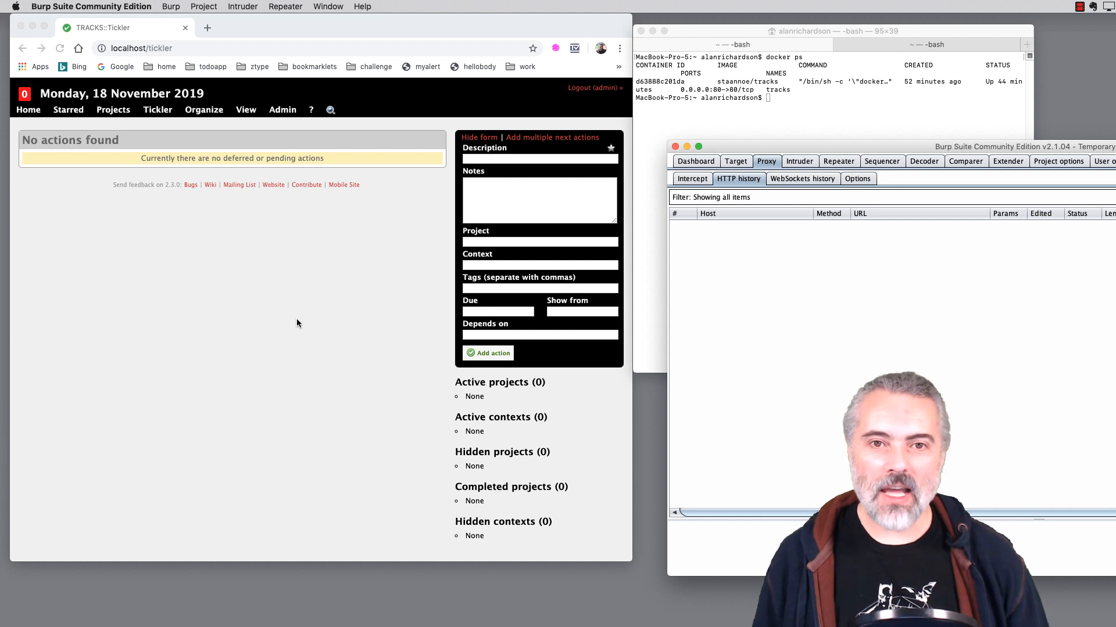
mouse_move(291, 258)
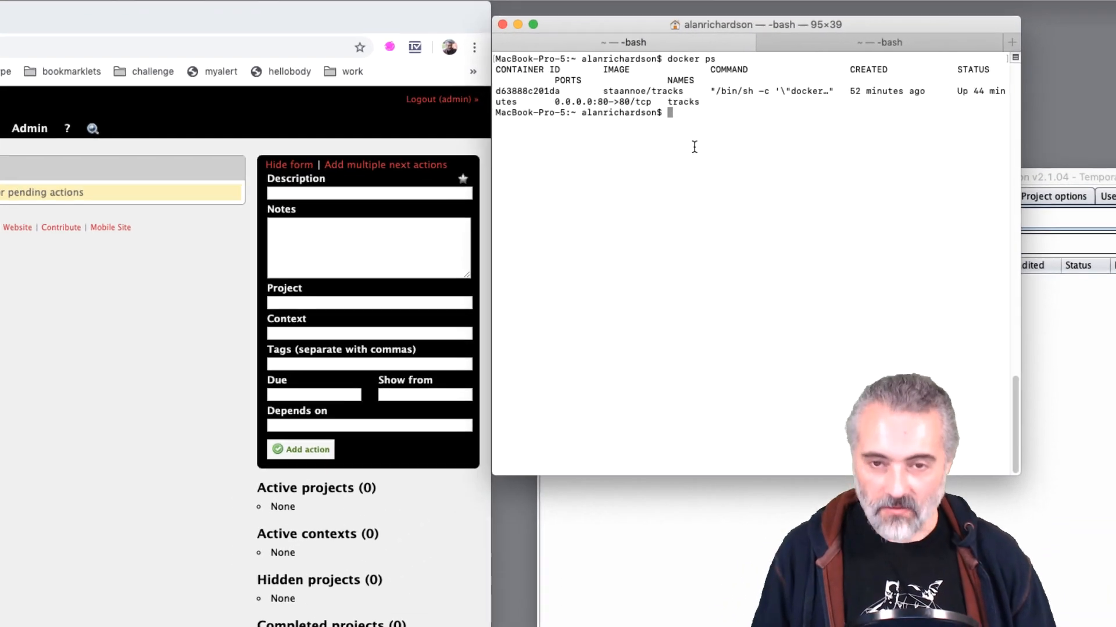
Run ifconfig | grep "inet " in Terminal to list the machine's inet addresses.
type("ifcof")
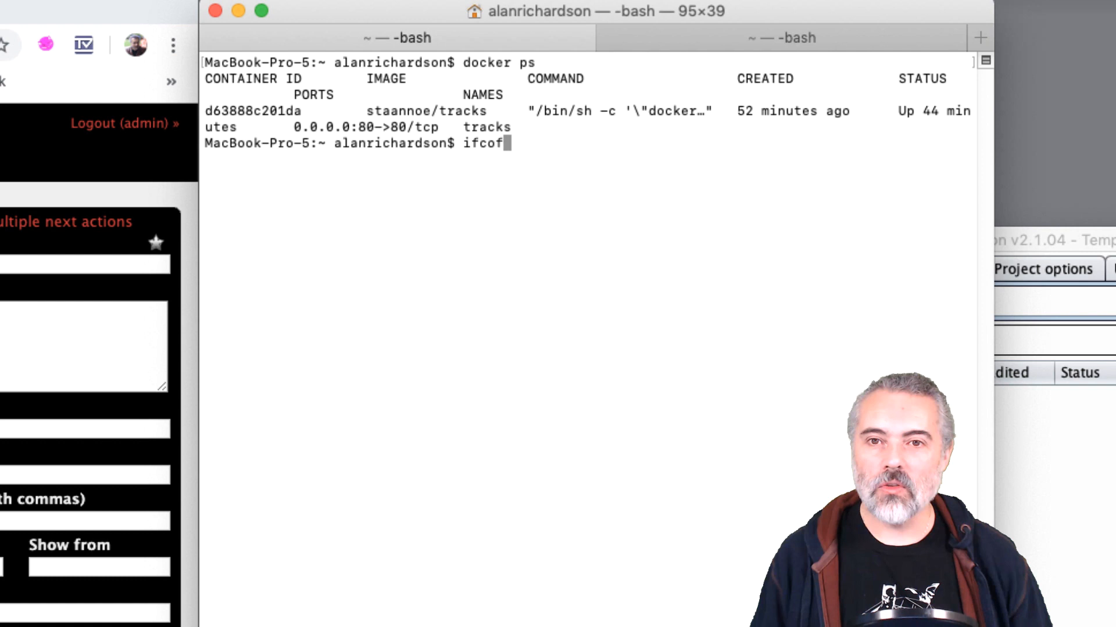
type("nig")
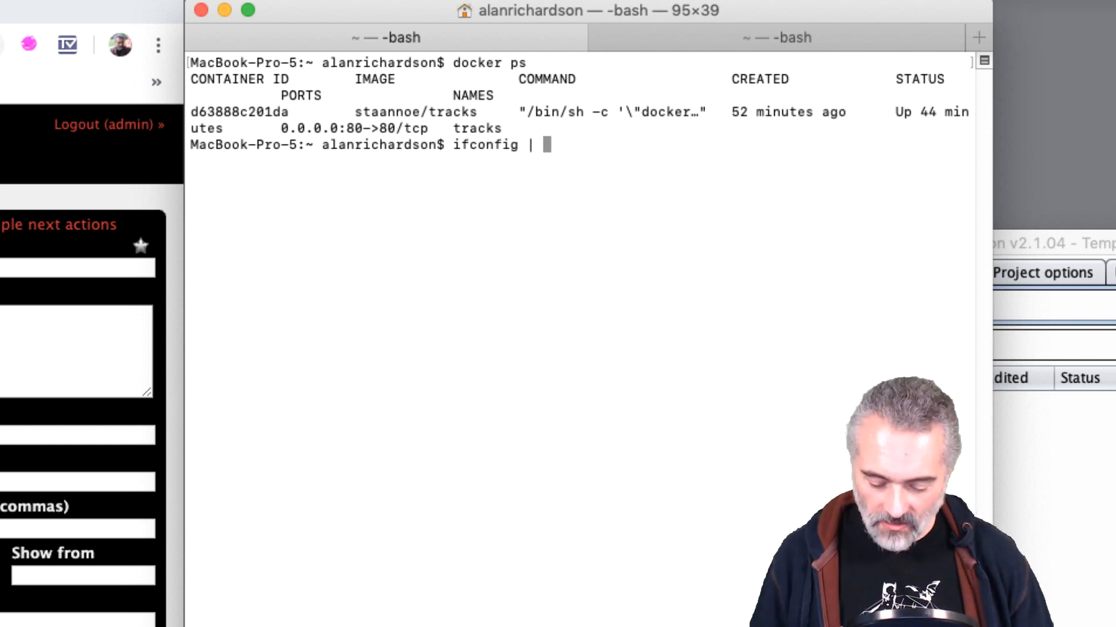
type("grep")
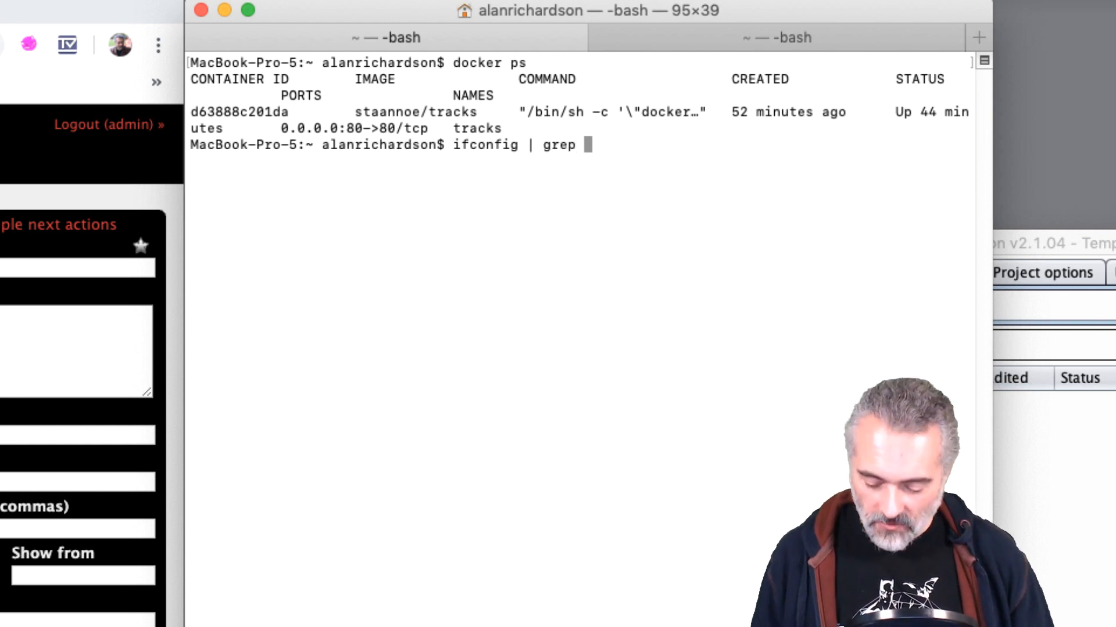
type("\"")
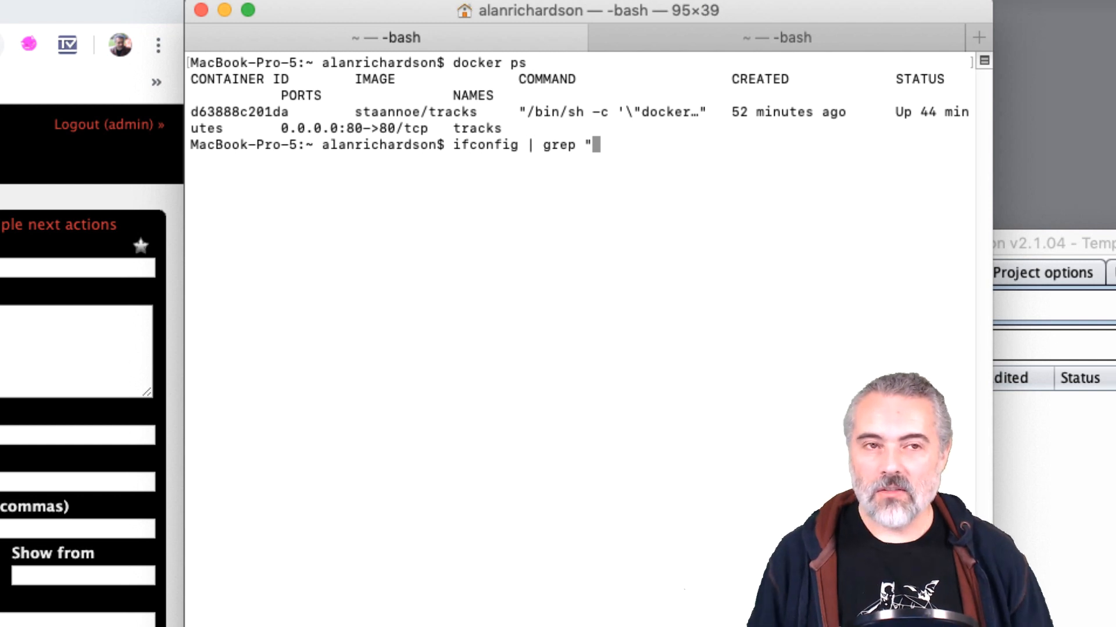
type("inet")
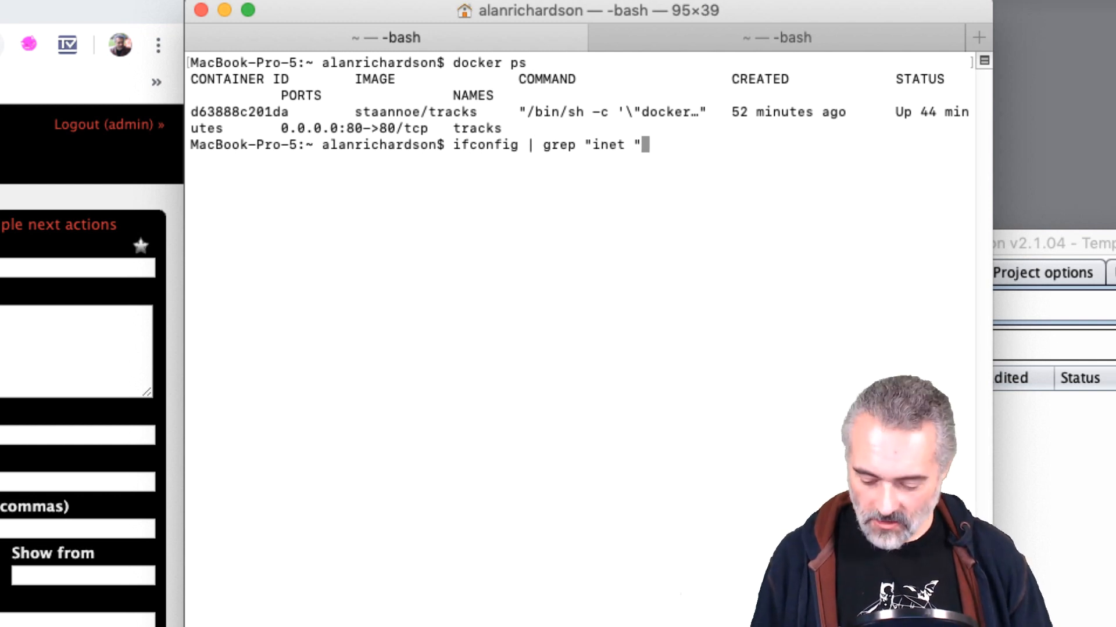
key("Return")
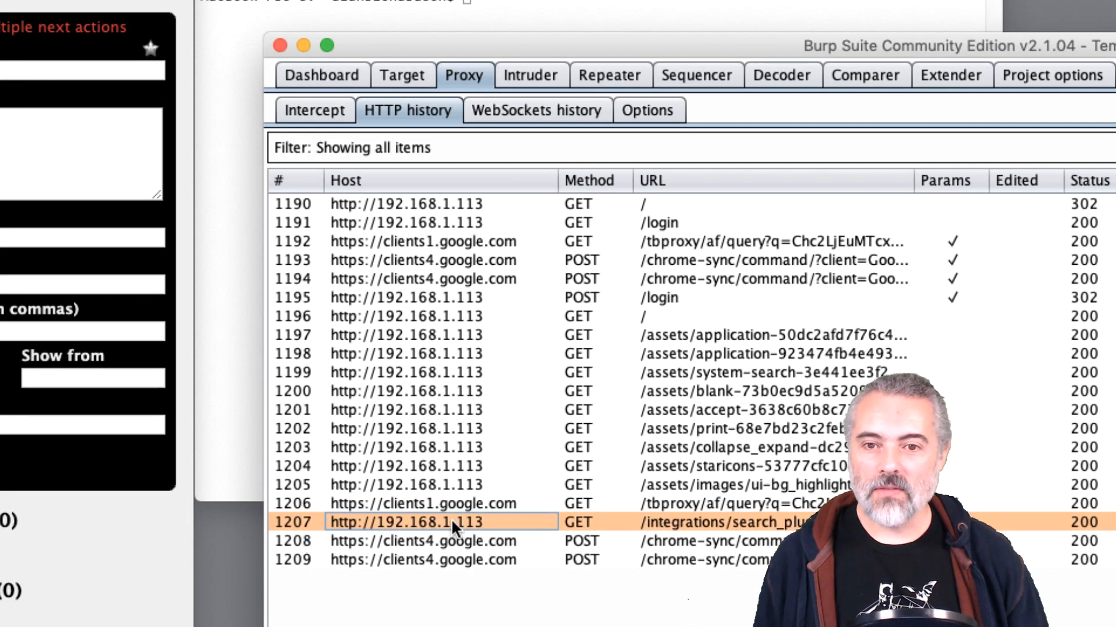
Add the 192.168.1.113 host to target scope and view it in Target > Scope.
right_click(441, 521)
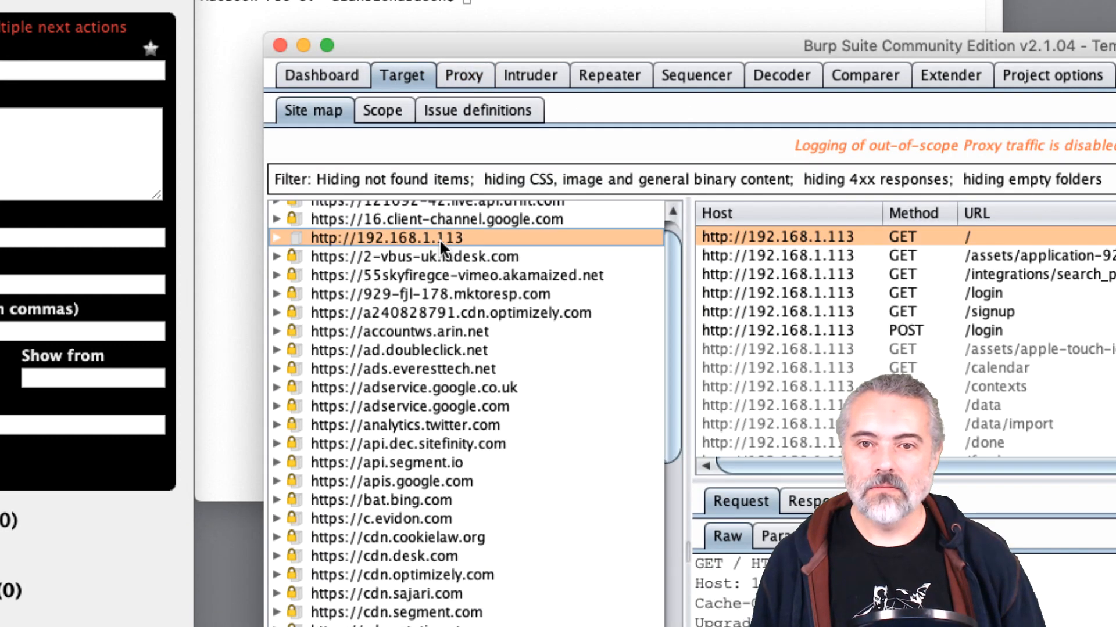
right_click(384, 237)
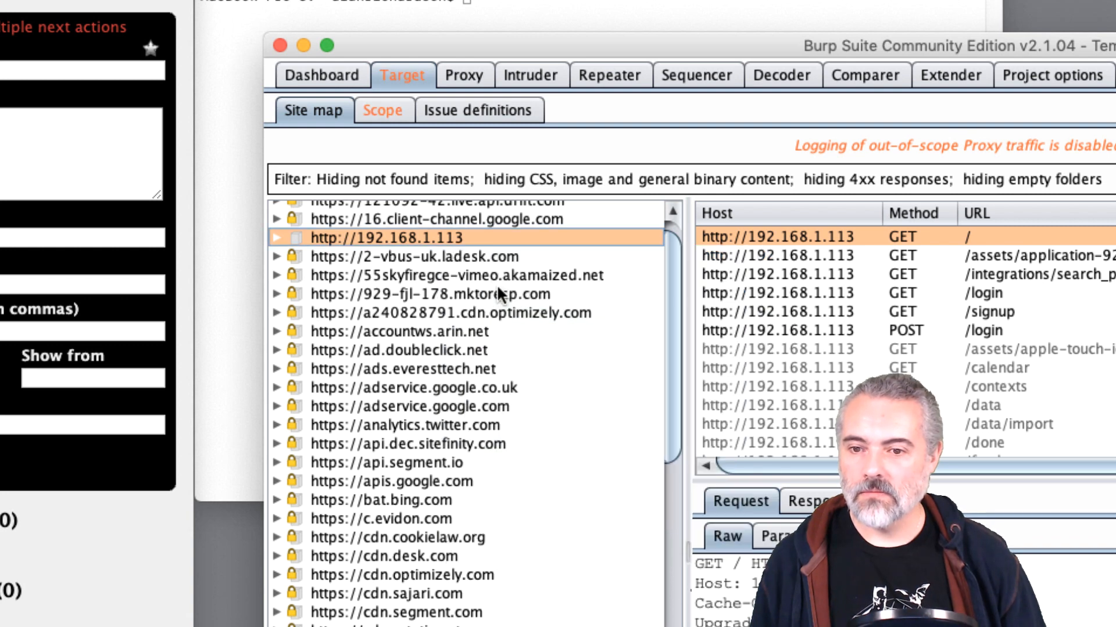
left_click(382, 110)
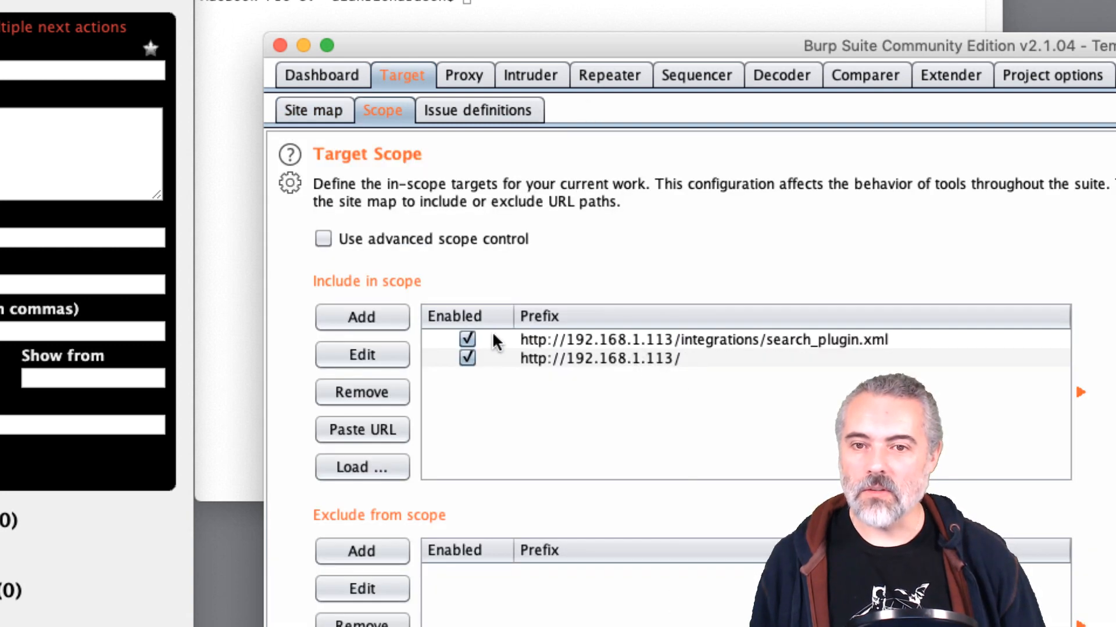
left_click(464, 75)
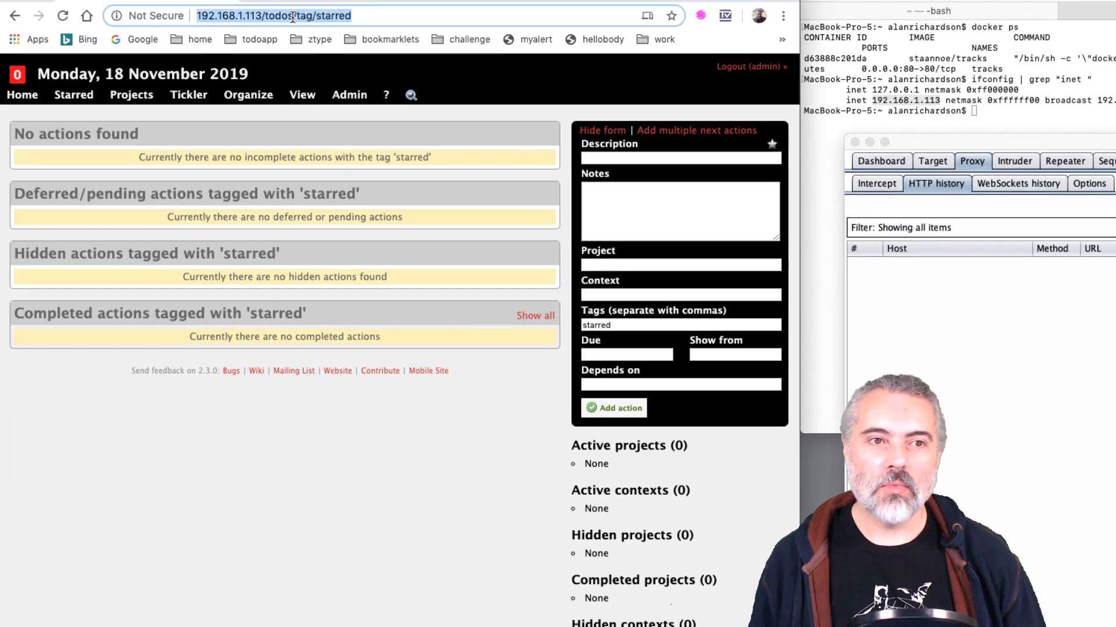
Load Tracks at 192.168.1.113 to its Feeds page and watch its requests in proxy history.
left_click(131, 94)
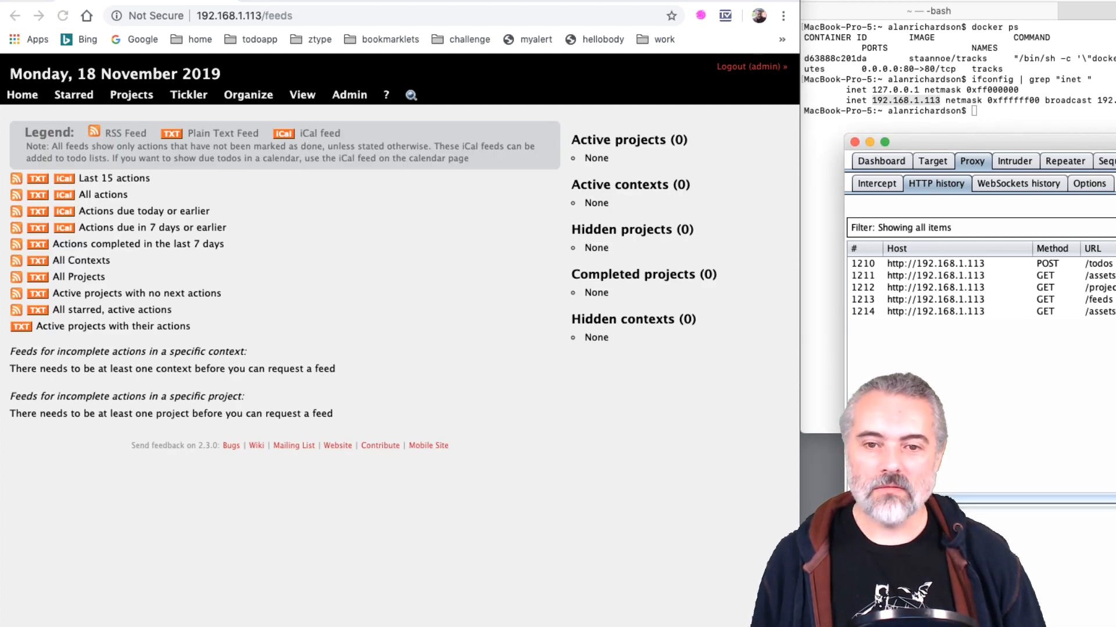
left_click(953, 311)
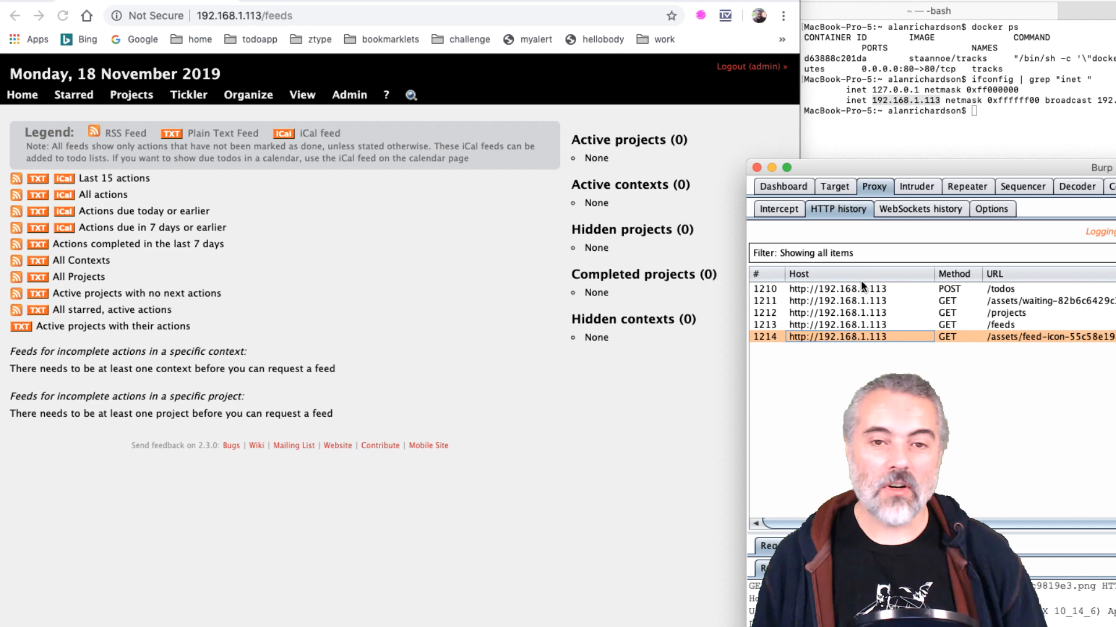
left_click(839, 299)
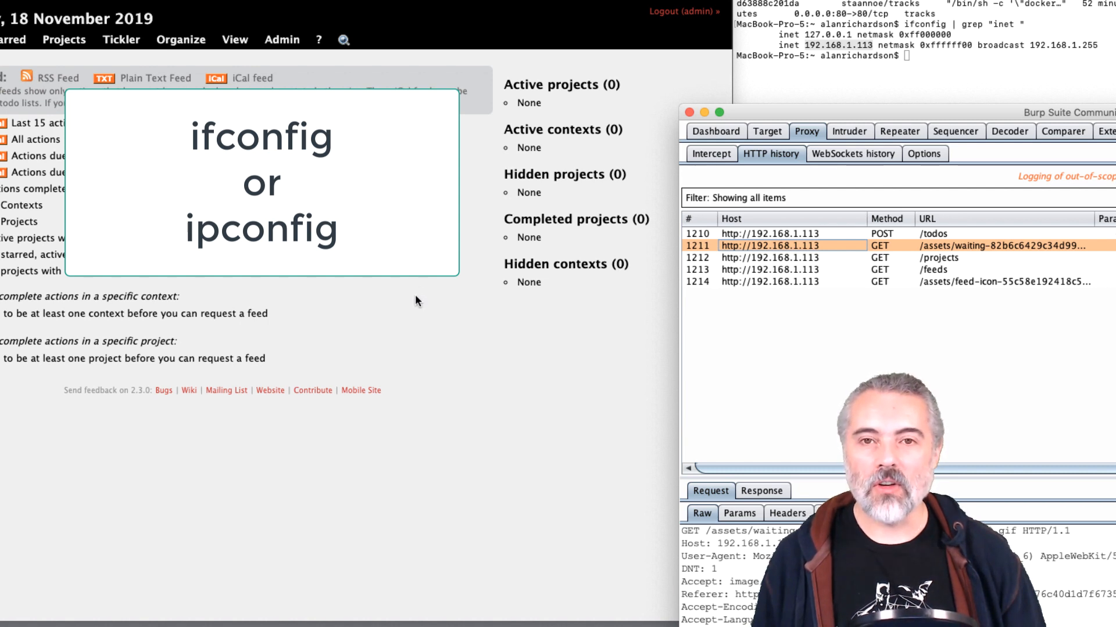
left_click(180, 40)
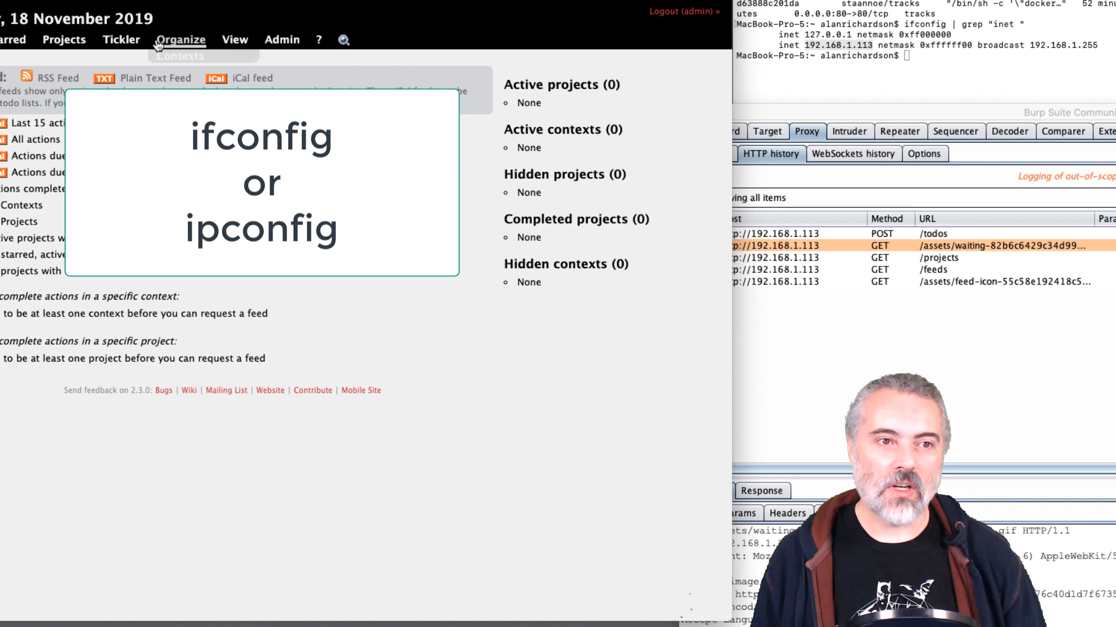